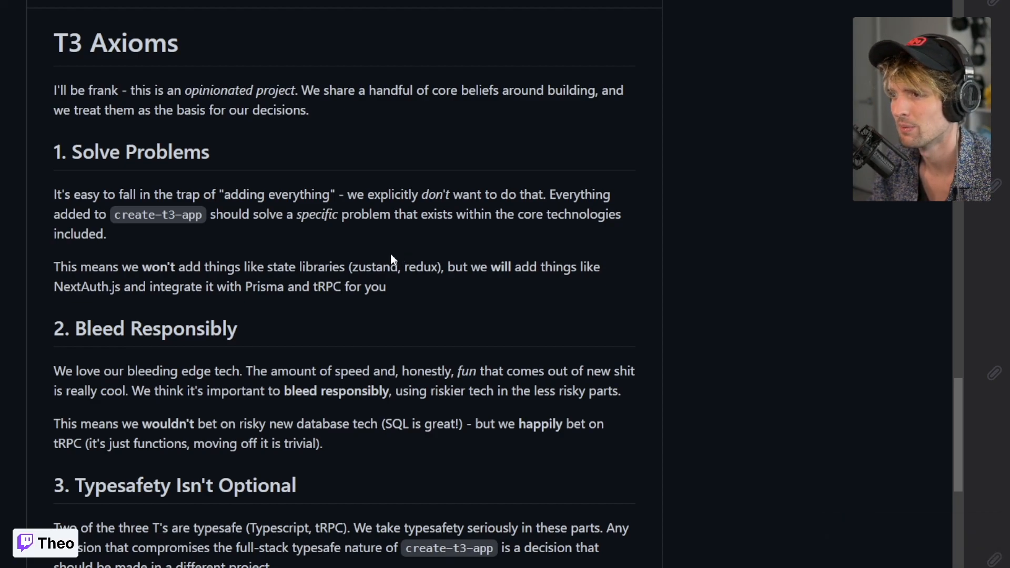
{"action": "mouse_move", "coordinate": [391, 256]}
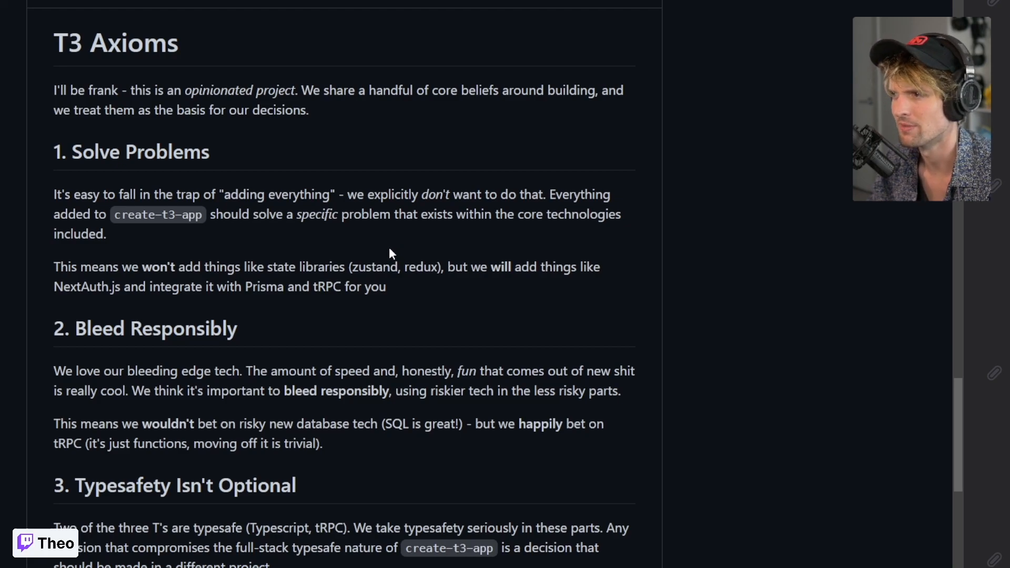
{"action": "mouse_move", "coordinate": [501, 306]}
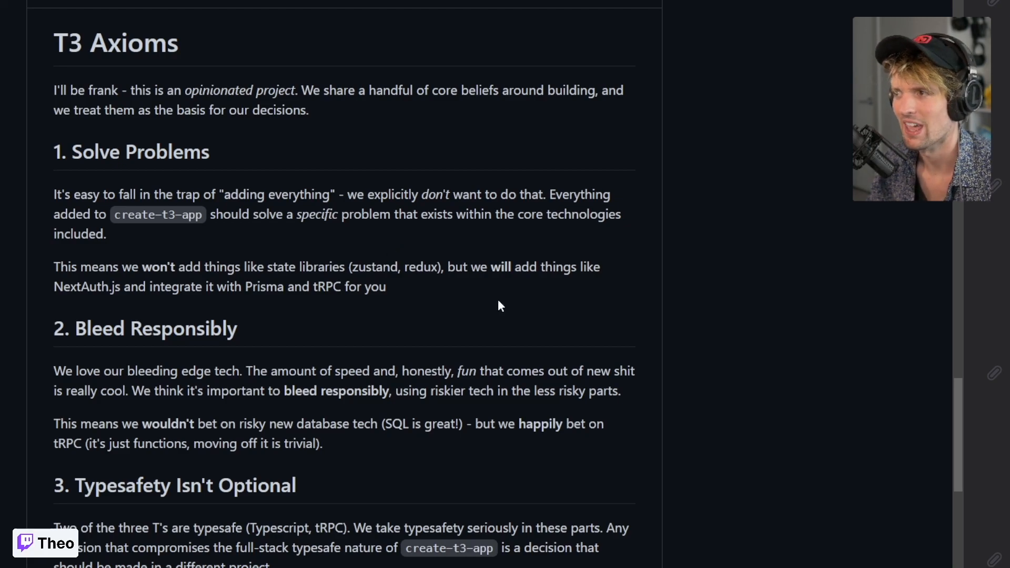
{"action": "mouse_move", "coordinate": [676, 374]}
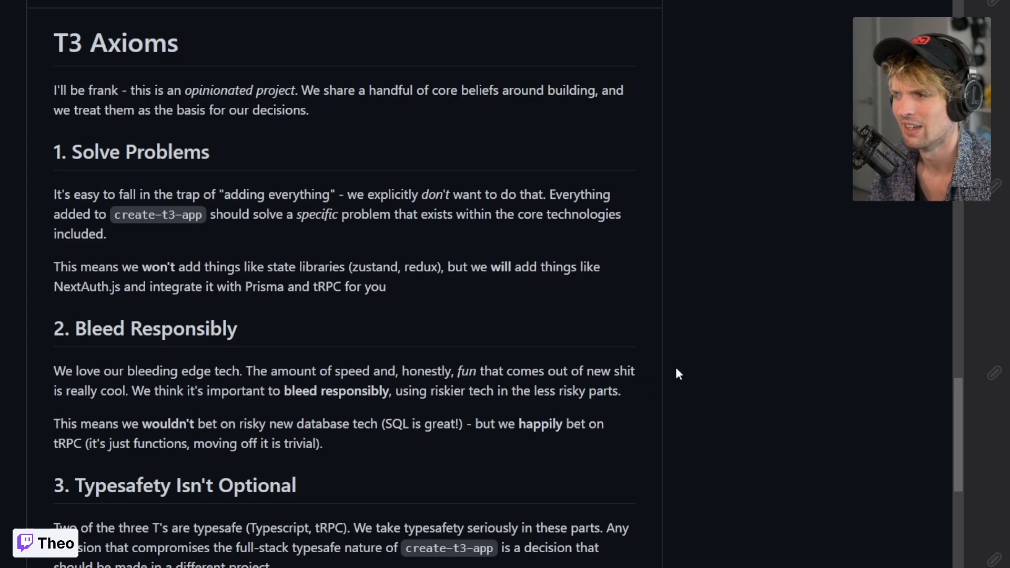
Scroll up to the 'It consists of' stack list and briefly highlight Tailwind CSS among its items.
{"action": "scroll", "scroll_direction": "up", "scroll_amount": 3}
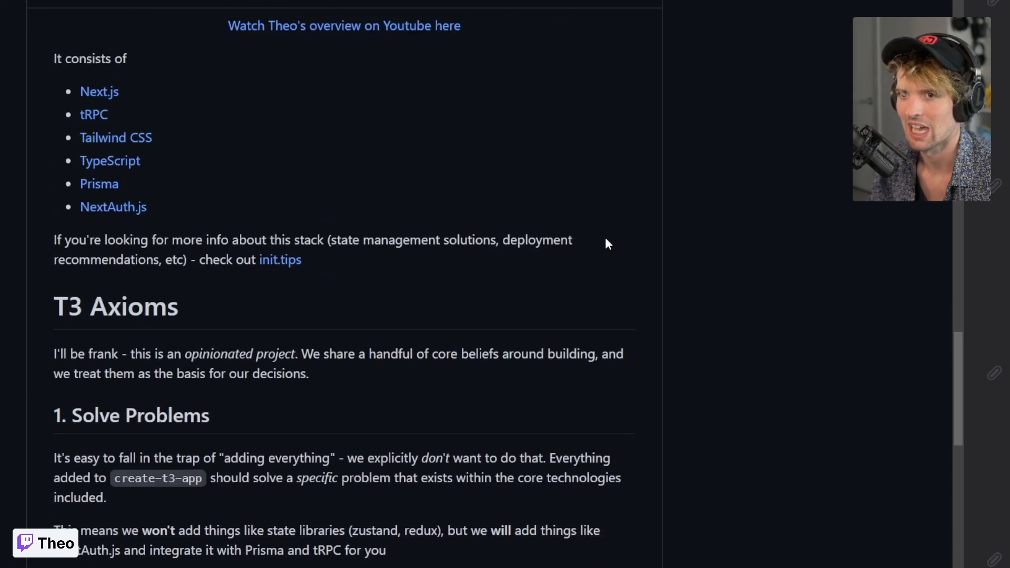
{"action": "scroll", "scroll_direction": "up", "scroll_amount": 3}
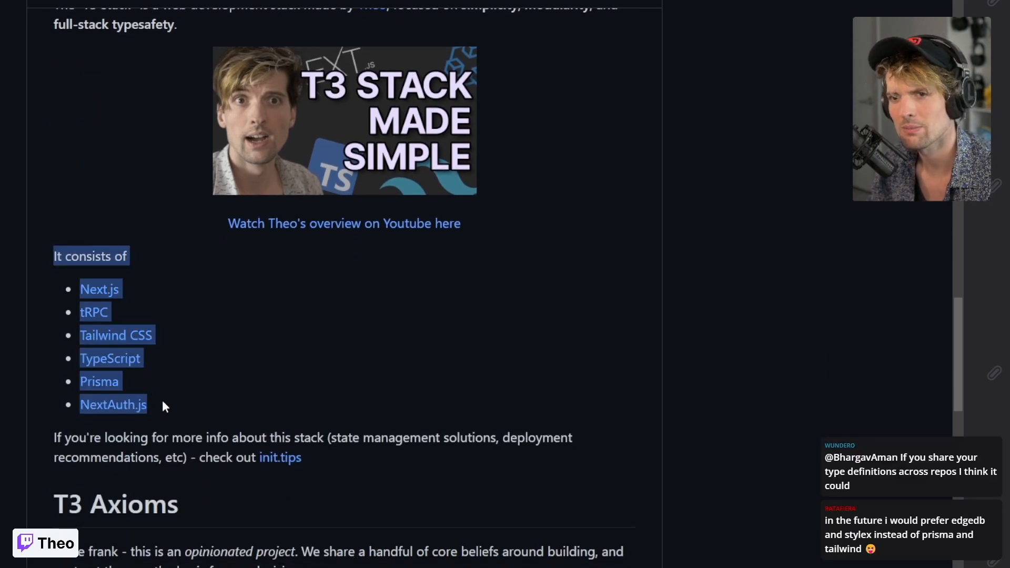
{"action": "left_click", "coordinate": [163, 386]}
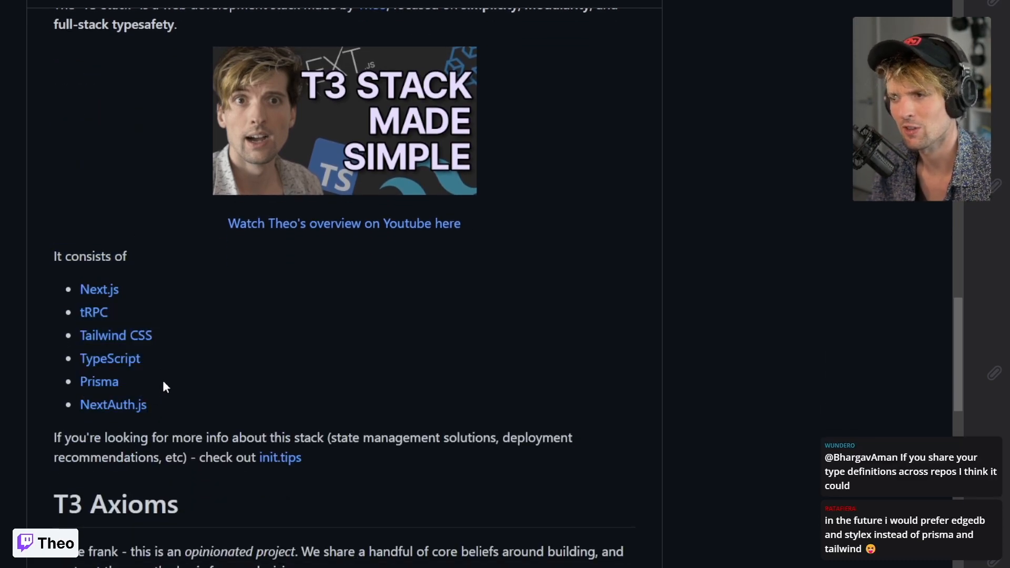
{"action": "mouse_move", "coordinate": [160, 412]}
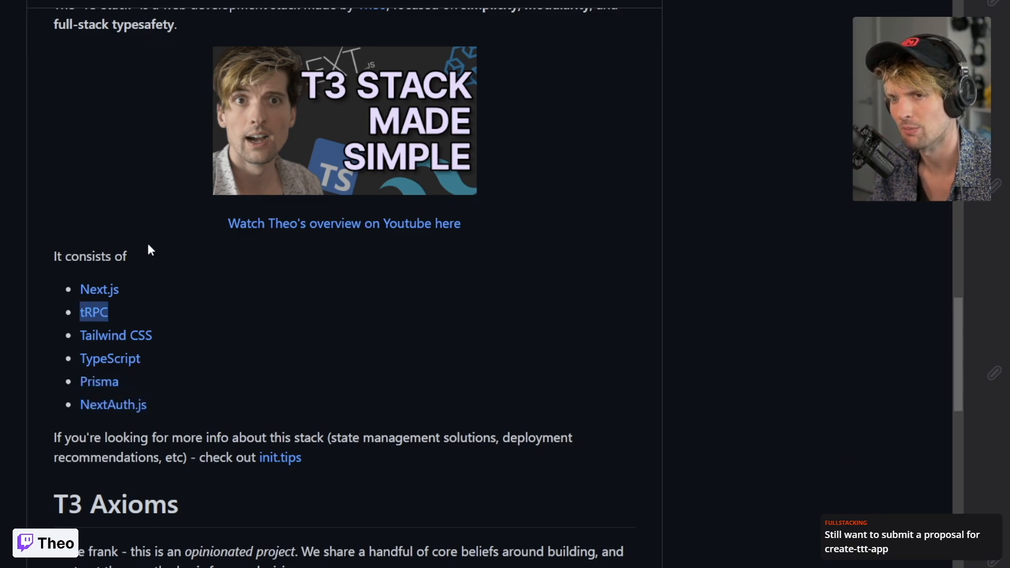
{"action": "double_click", "coordinate": [115, 335]}
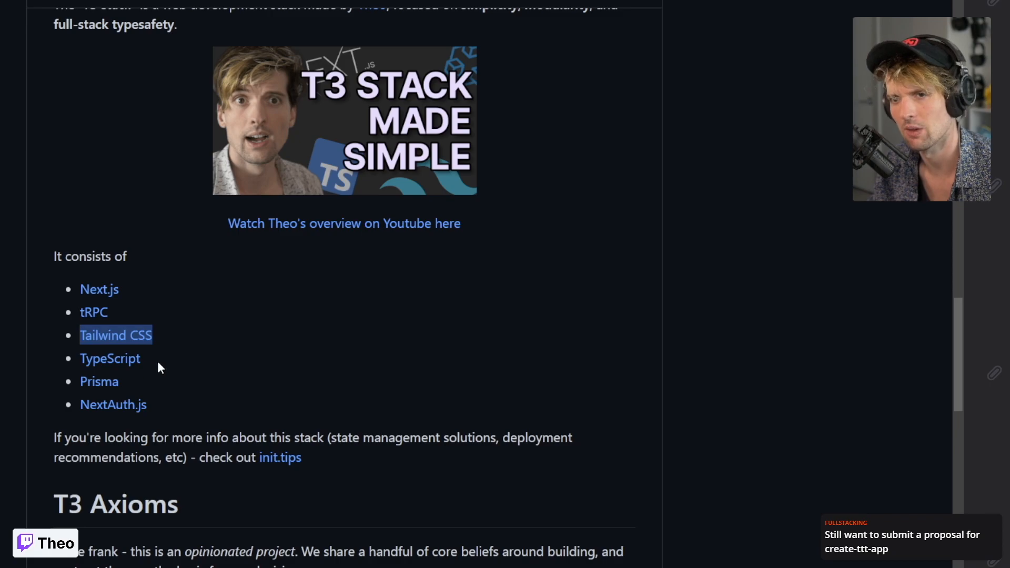
{"action": "double_click", "coordinate": [109, 358]}
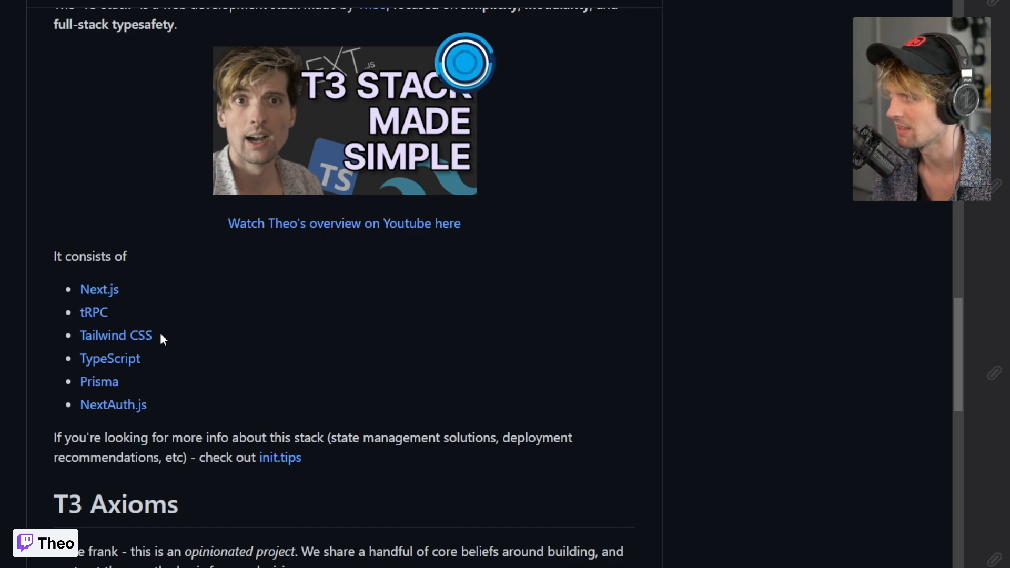
Scroll down until the T3 Axioms heading sits at the top of the view.
{"action": "scroll", "scroll_direction": "down", "scroll_amount": 3}
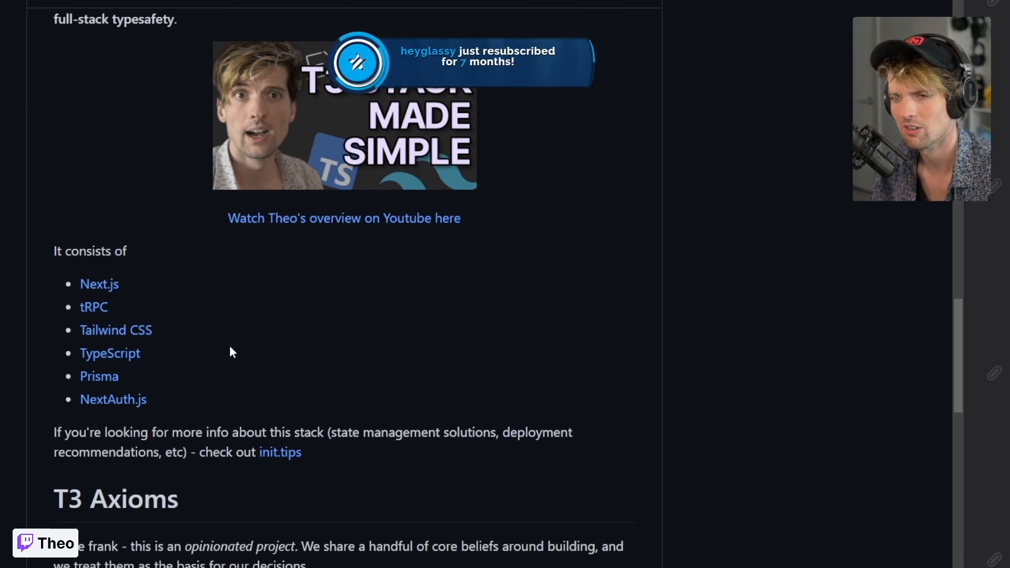
{"action": "scroll", "scroll_direction": "down", "scroll_amount": 3}
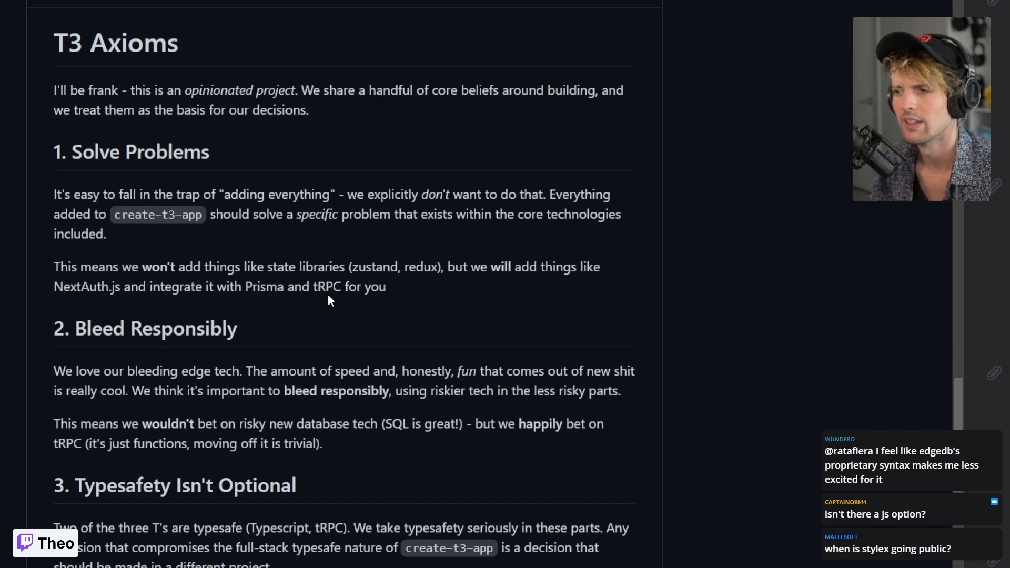
{"action": "mouse_move", "coordinate": [334, 302]}
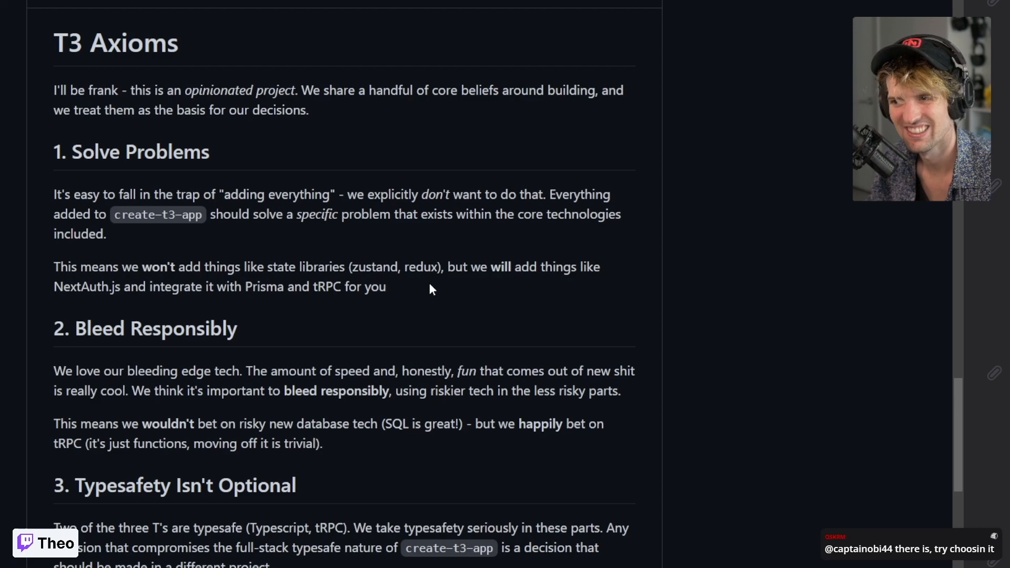
{"action": "mouse_move", "coordinate": [255, 242]}
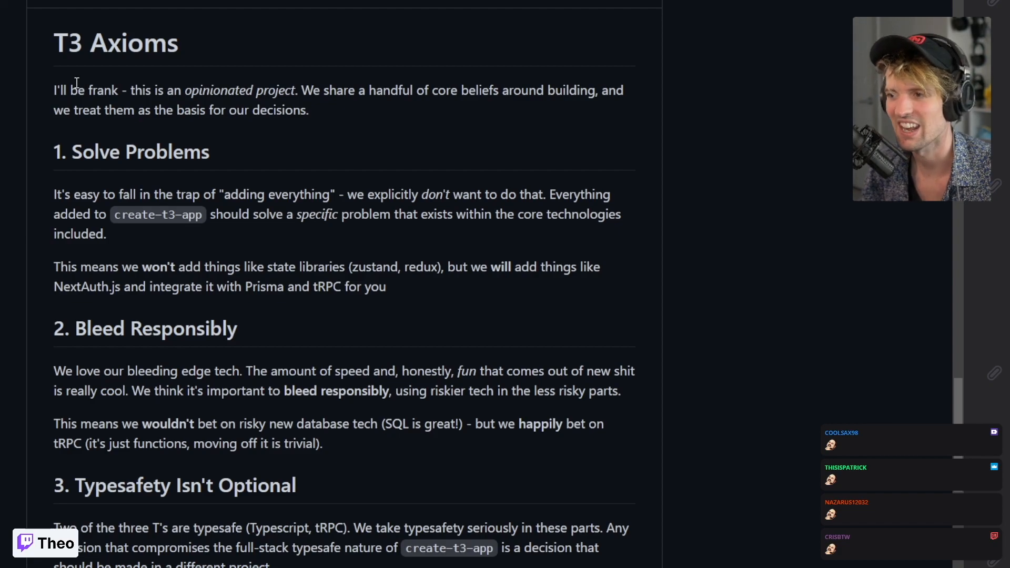
{"action": "mouse_move", "coordinate": [268, 128]}
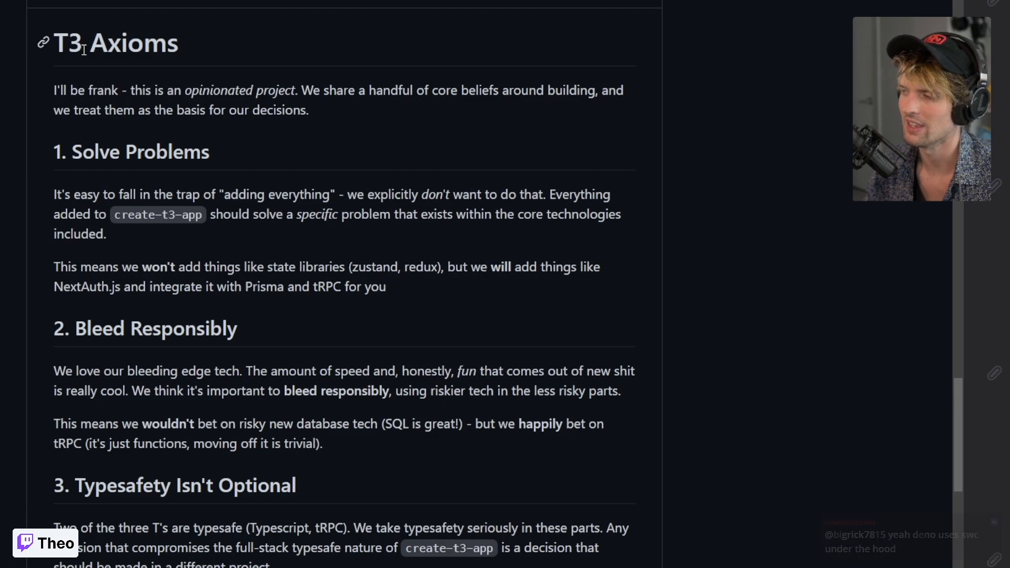
{"action": "mouse_move", "coordinate": [46, 108]}
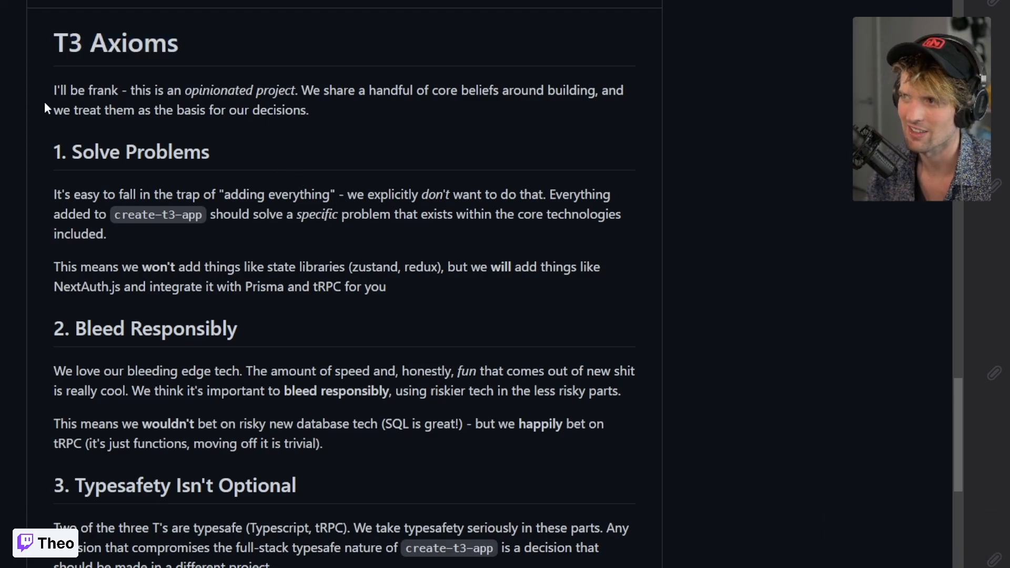
Reveal the full Typesafety Isn't Optional axiom and clear the Solve Problems highlight.
{"action": "scroll", "scroll_direction": "down", "scroll_amount": 3}
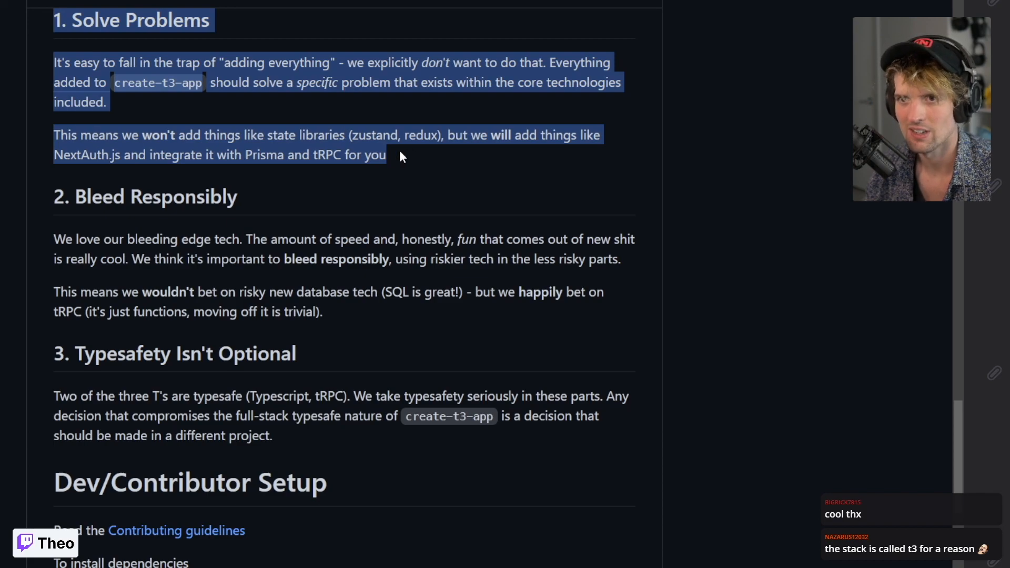
{"action": "left_click", "coordinate": [389, 167]}
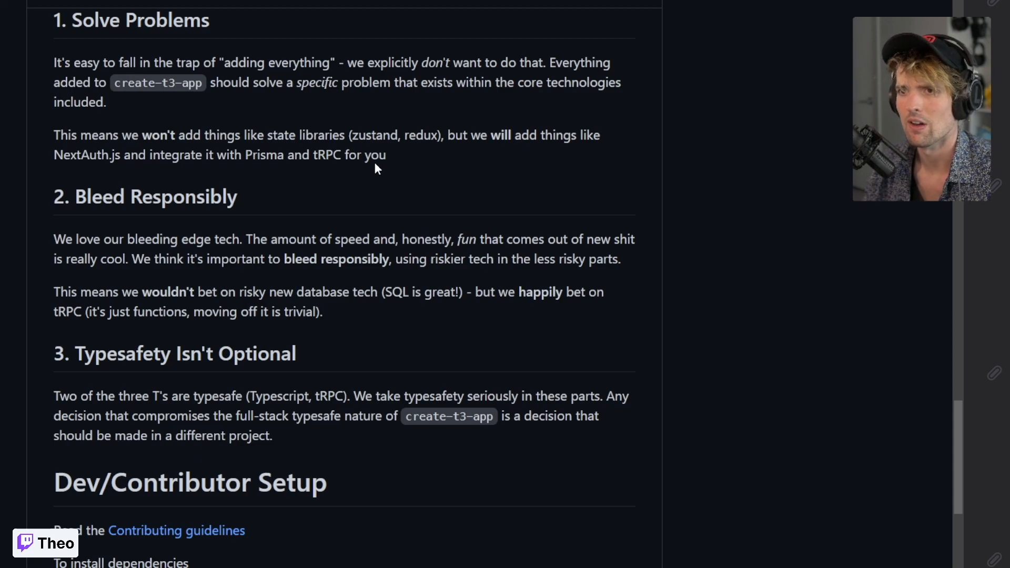
Highlight Next.js in the stack list, then move down to the Dev/Contributor Setup commands.
{"action": "scroll", "scroll_direction": "up", "scroll_amount": 3}
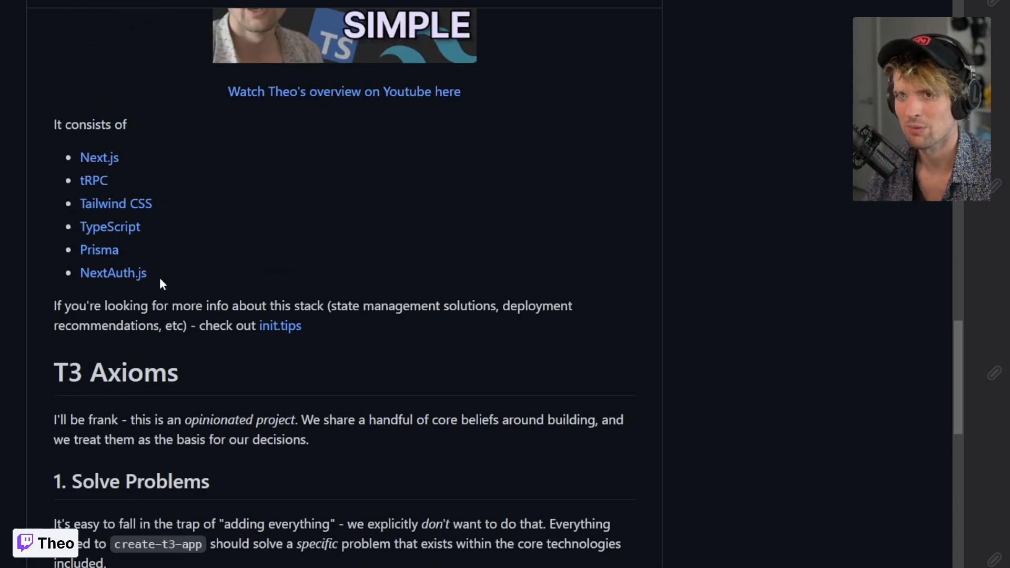
{"action": "mouse_move", "coordinate": [180, 211]}
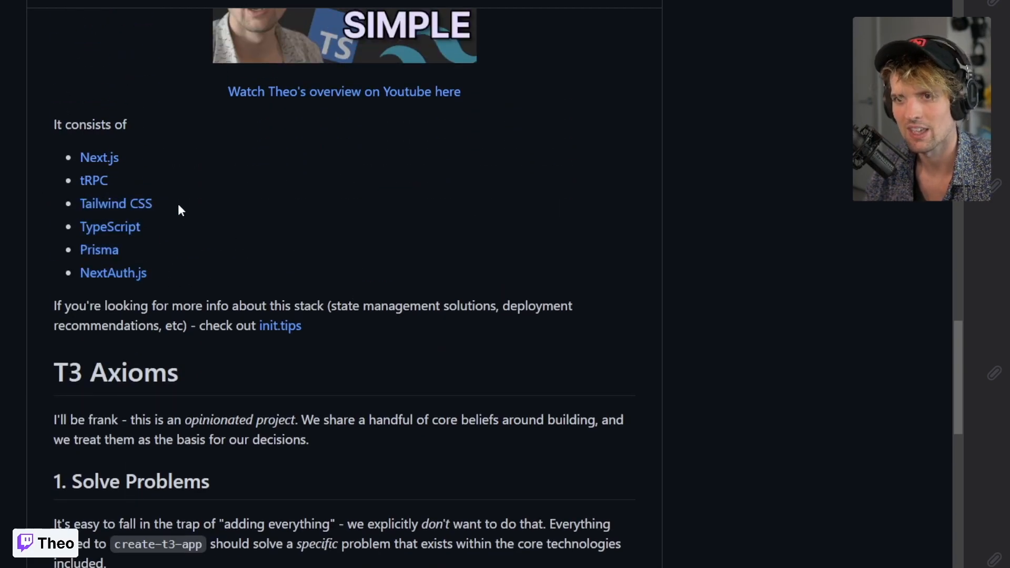
{"action": "double_click", "coordinate": [99, 157]}
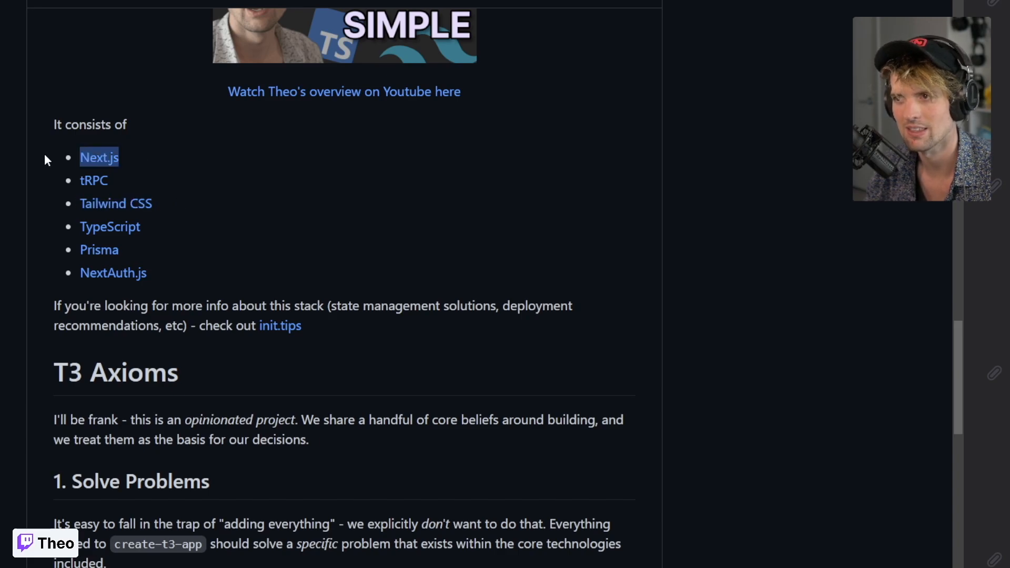
{"action": "mouse_move", "coordinate": [127, 175]}
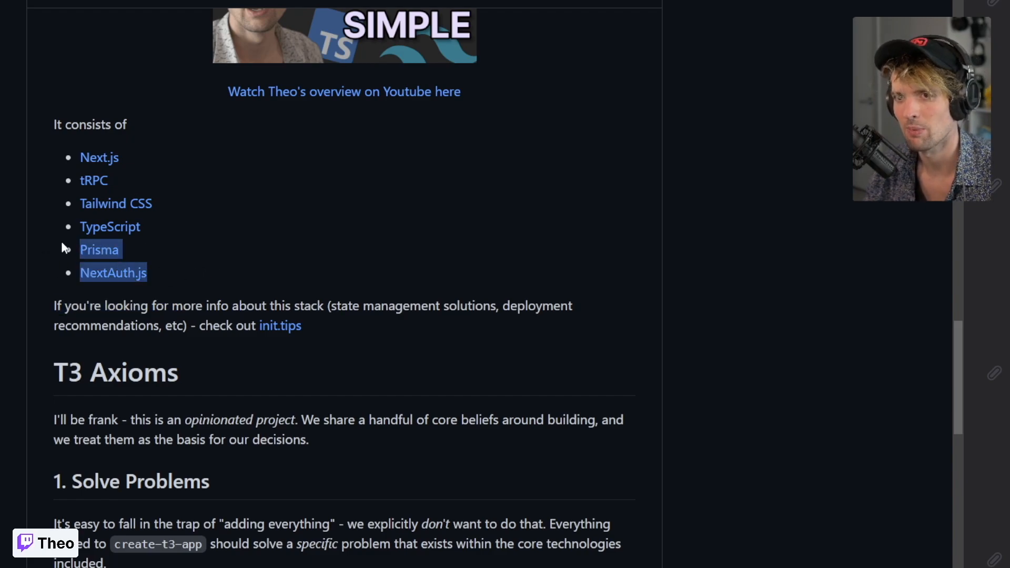
{"action": "mouse_move", "coordinate": [55, 197]}
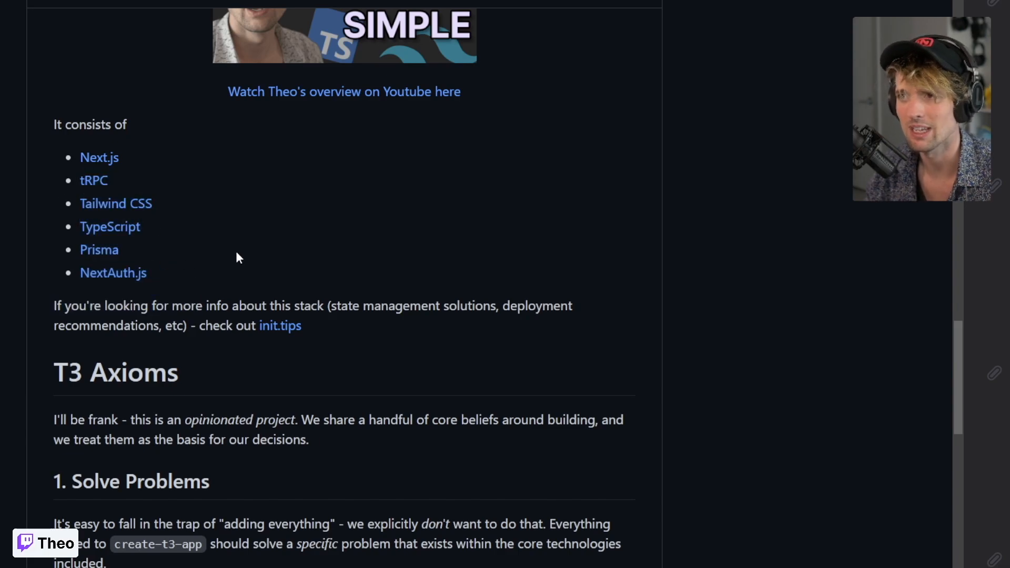
{"action": "scroll", "scroll_direction": "down", "scroll_amount": 3}
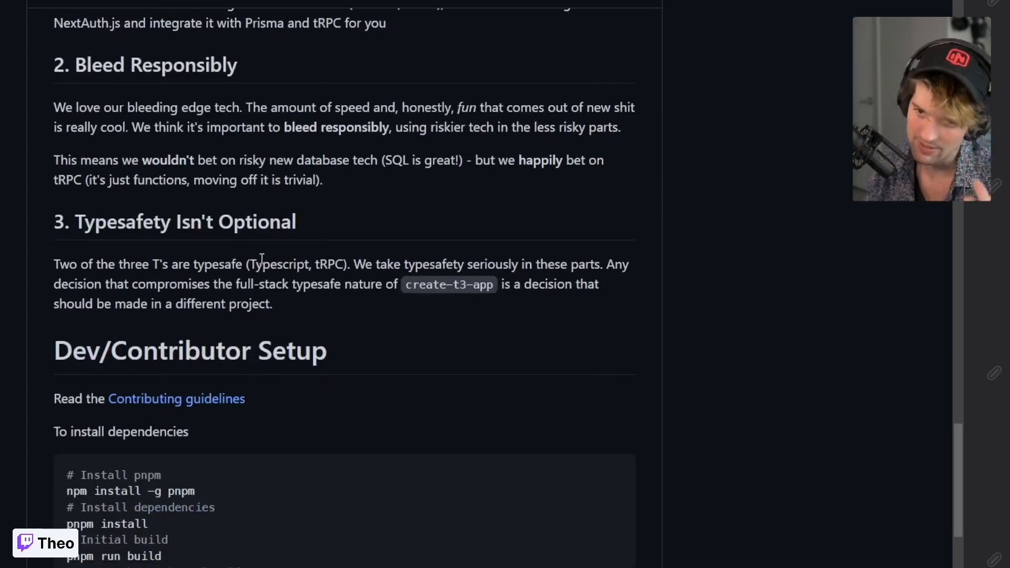
Bring section 1. Solve Problems into view and highlight its heading text.
{"action": "scroll", "scroll_direction": "up", "scroll_amount": 3}
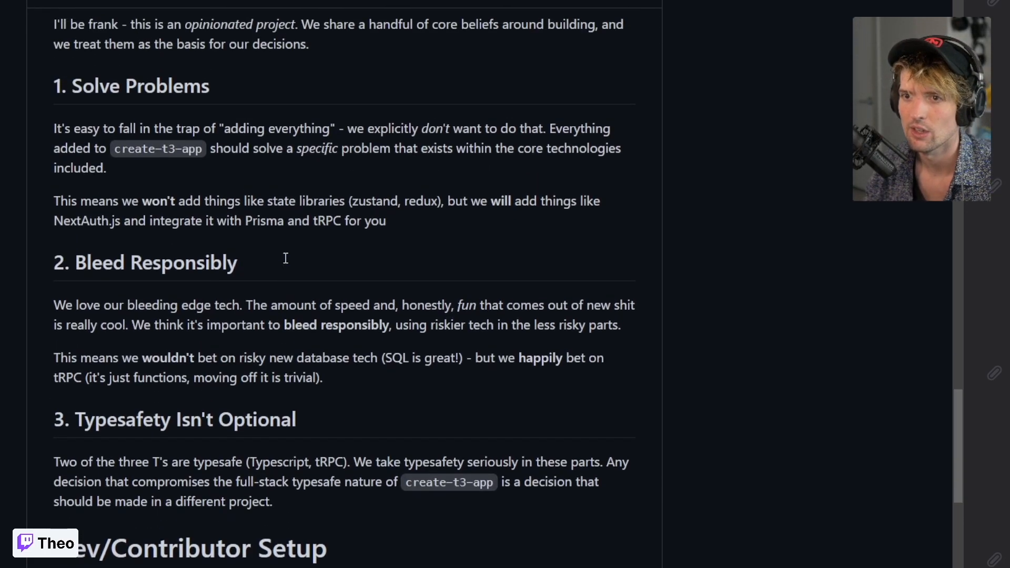
{"action": "scroll", "scroll_direction": "down", "scroll_amount": 3}
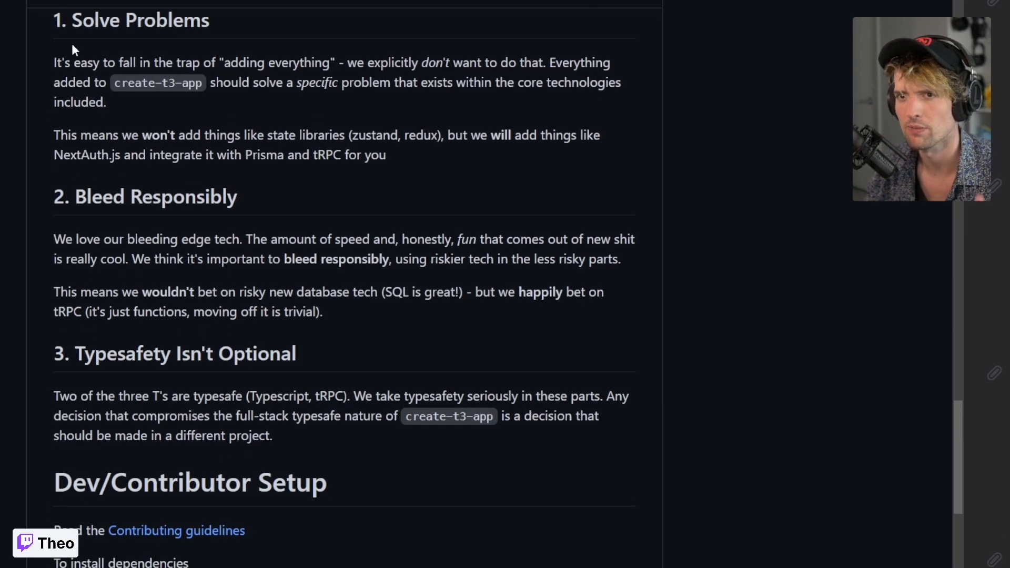
{"action": "mouse_move", "coordinate": [407, 157]}
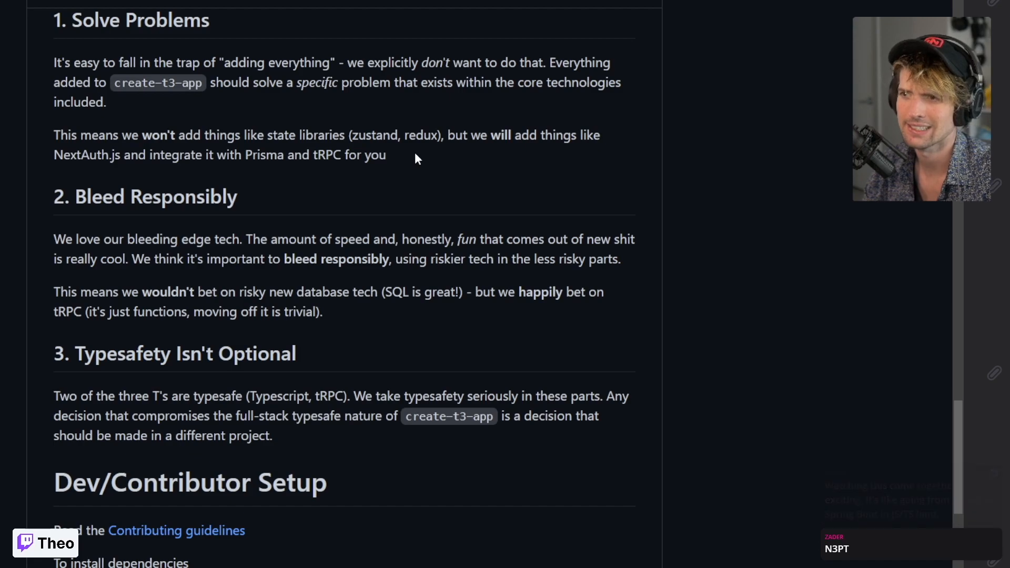
{"action": "mouse_move", "coordinate": [357, 135]}
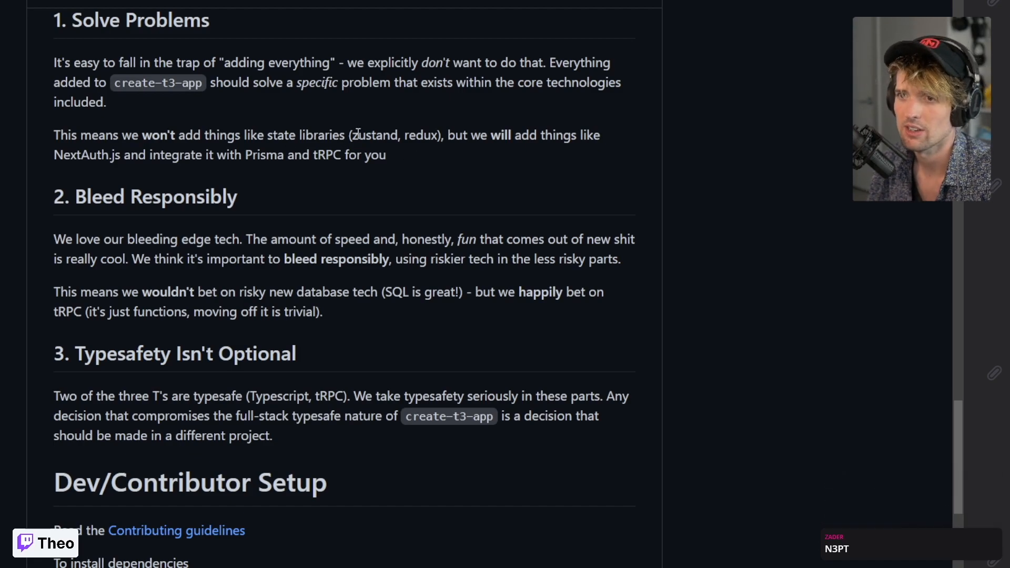
{"action": "double_click", "coordinate": [420, 135]}
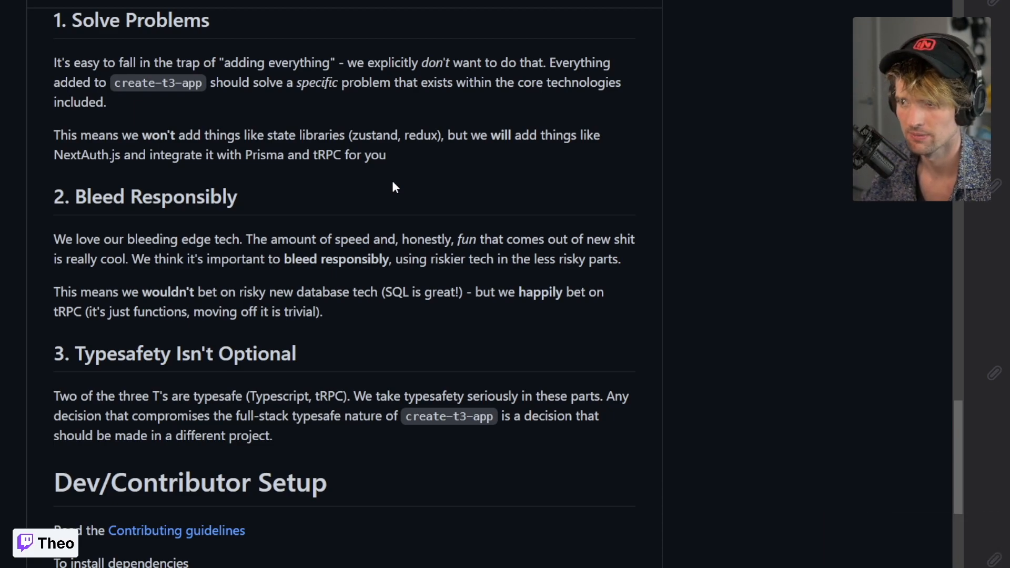
{"action": "mouse_move", "coordinate": [63, 20]}
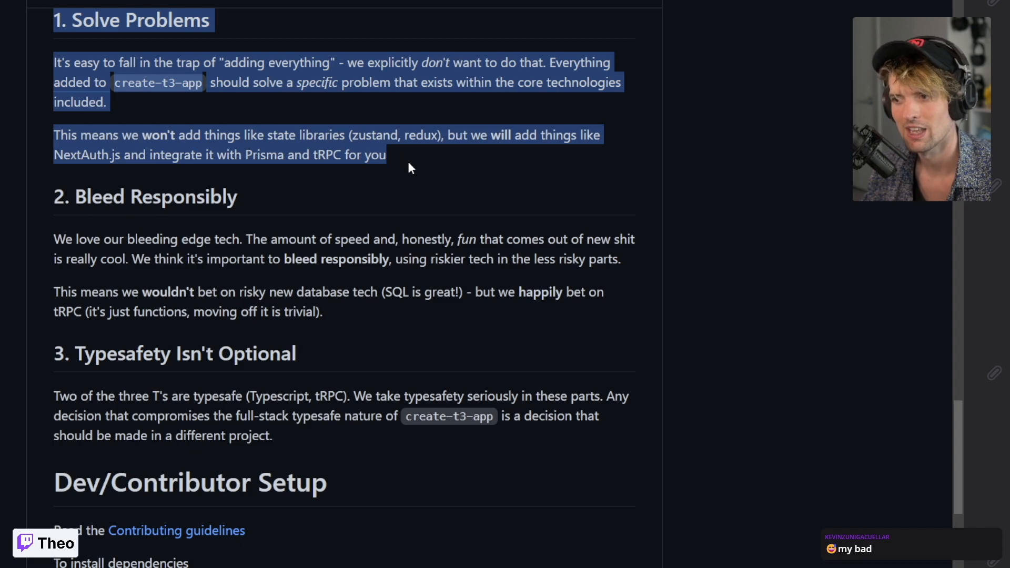
{"action": "left_click", "coordinate": [43, 188]}
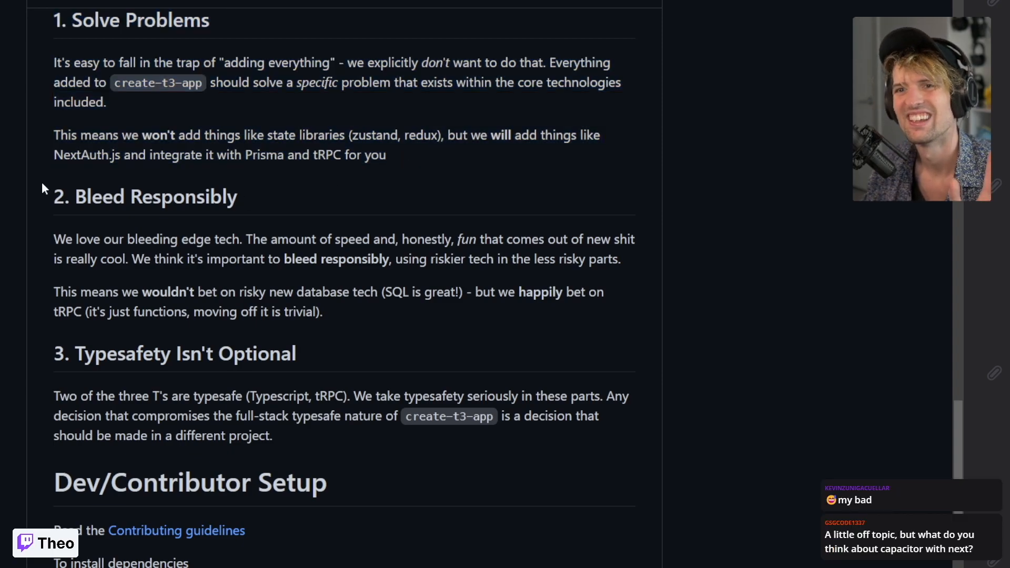
{"action": "mouse_move", "coordinate": [351, 309]}
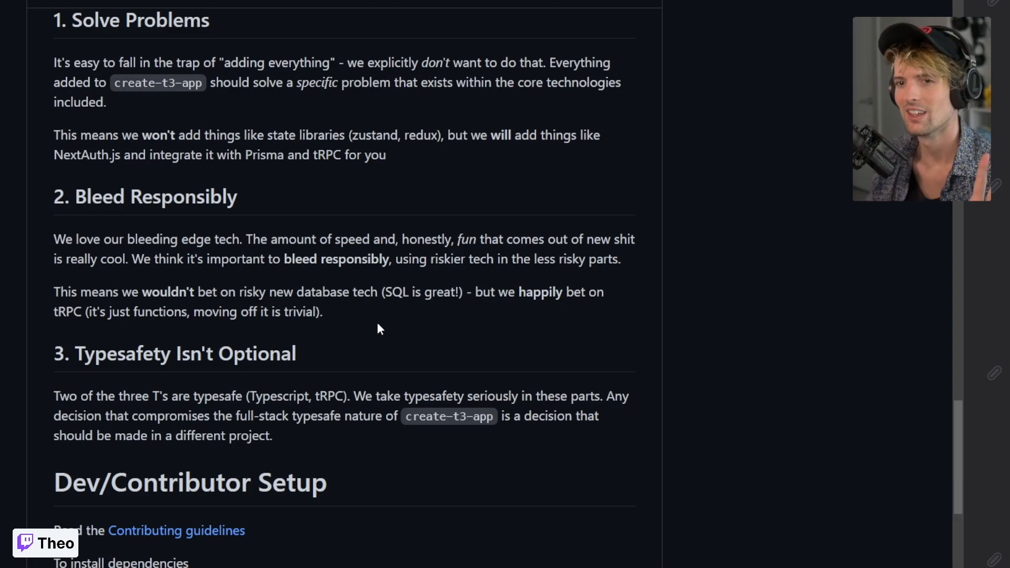
{"action": "mouse_move", "coordinate": [370, 320]}
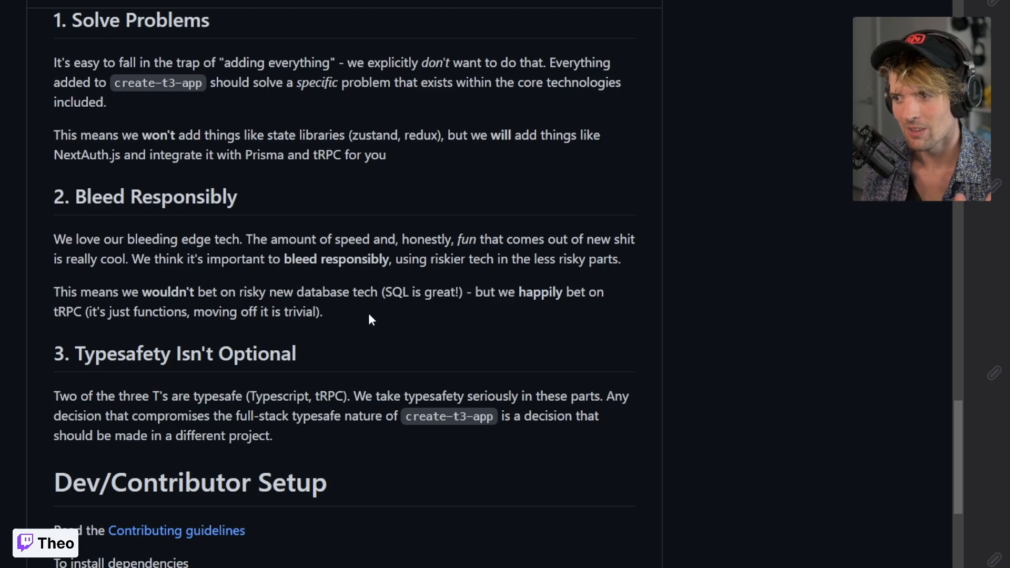
{"action": "mouse_move", "coordinate": [351, 306]}
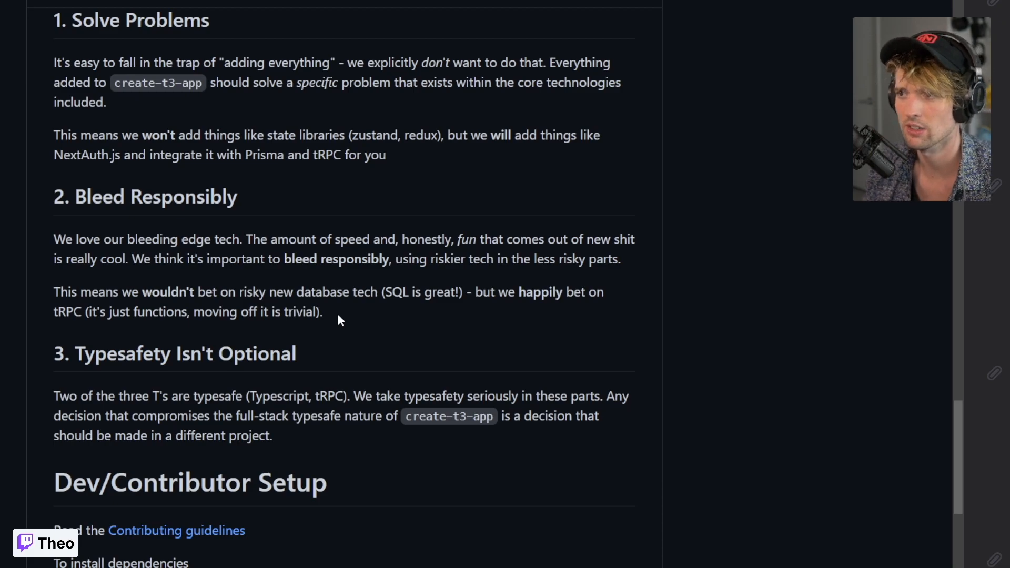
{"action": "mouse_move", "coordinate": [368, 300]}
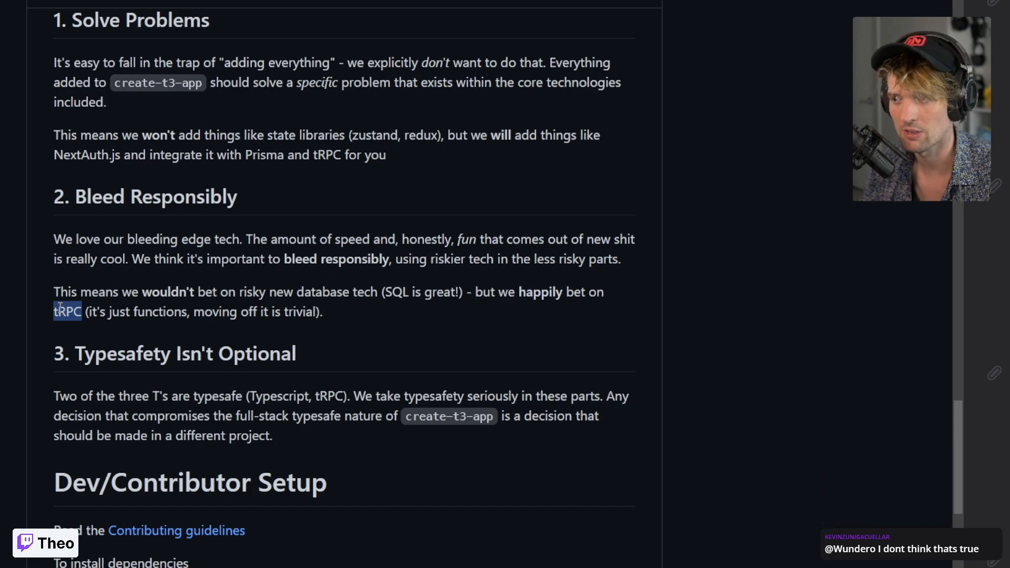
Move down to section 3. Typesafety Isn't Optional and clear its text highlight.
{"action": "scroll", "scroll_direction": "down", "scroll_amount": 3}
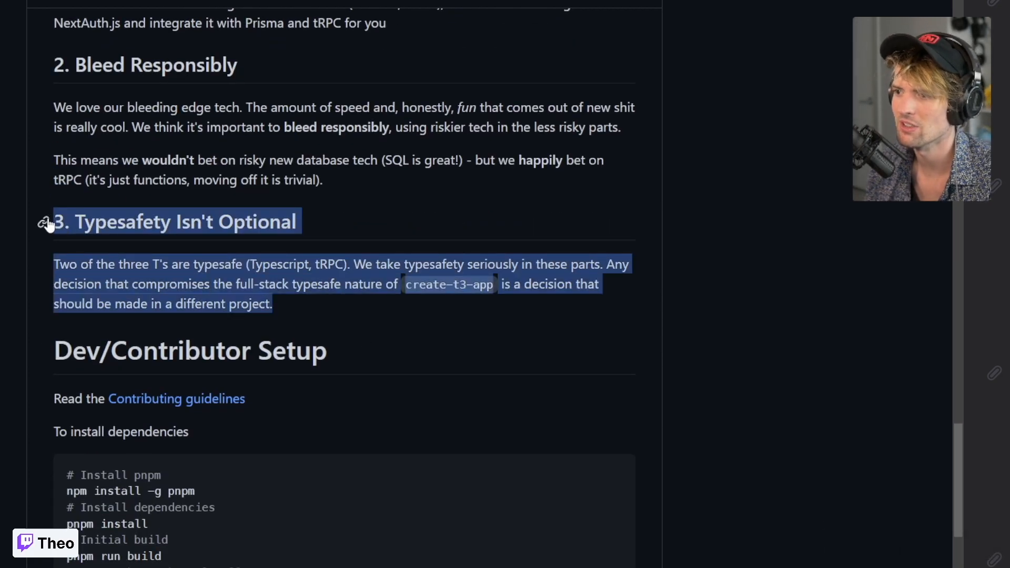
{"action": "mouse_move", "coordinate": [306, 321]}
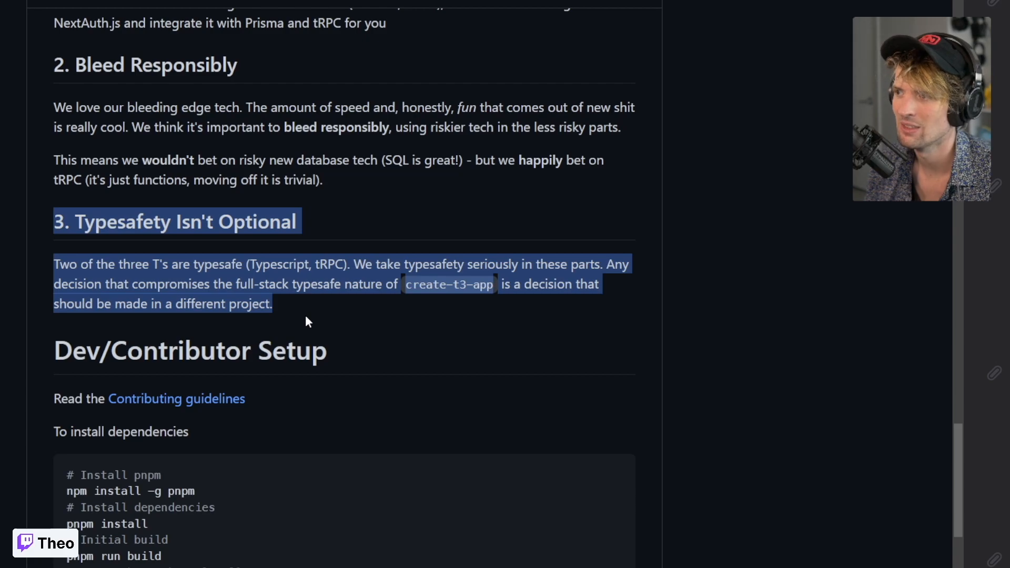
{"action": "mouse_move", "coordinate": [286, 308]}
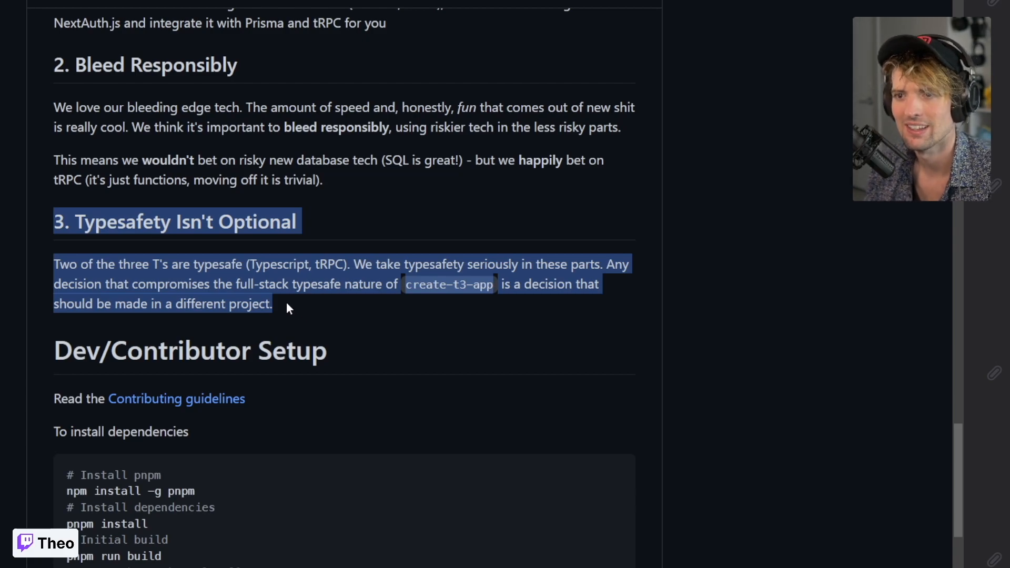
{"action": "left_click", "coordinate": [292, 313]}
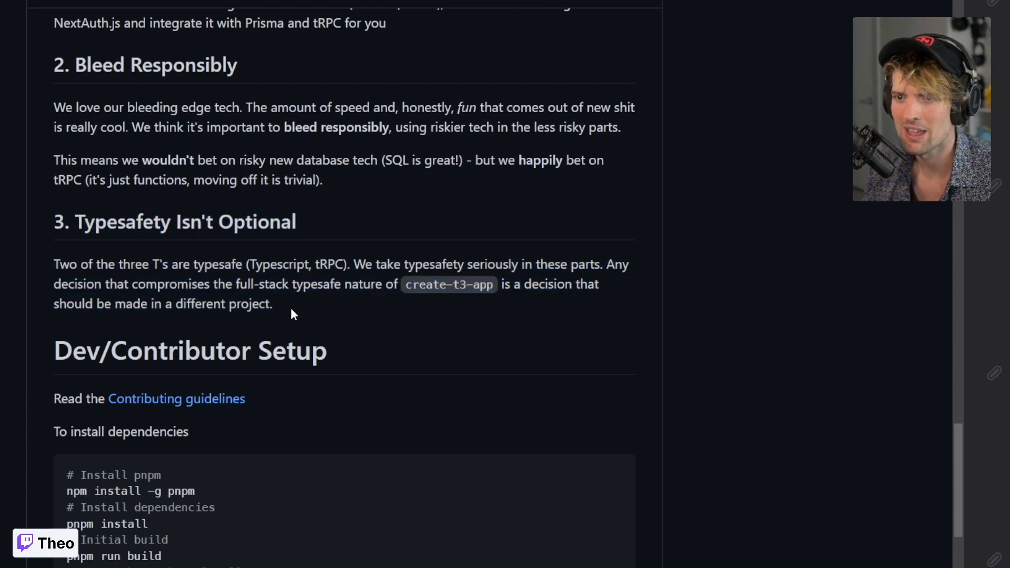
{"action": "mouse_move", "coordinate": [303, 326]}
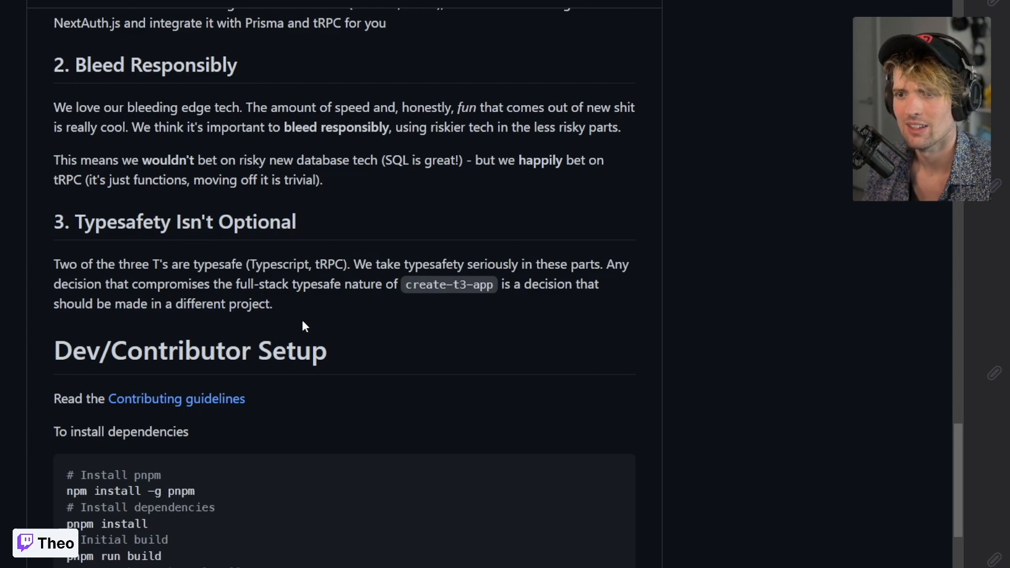
{"action": "mouse_move", "coordinate": [424, 315]}
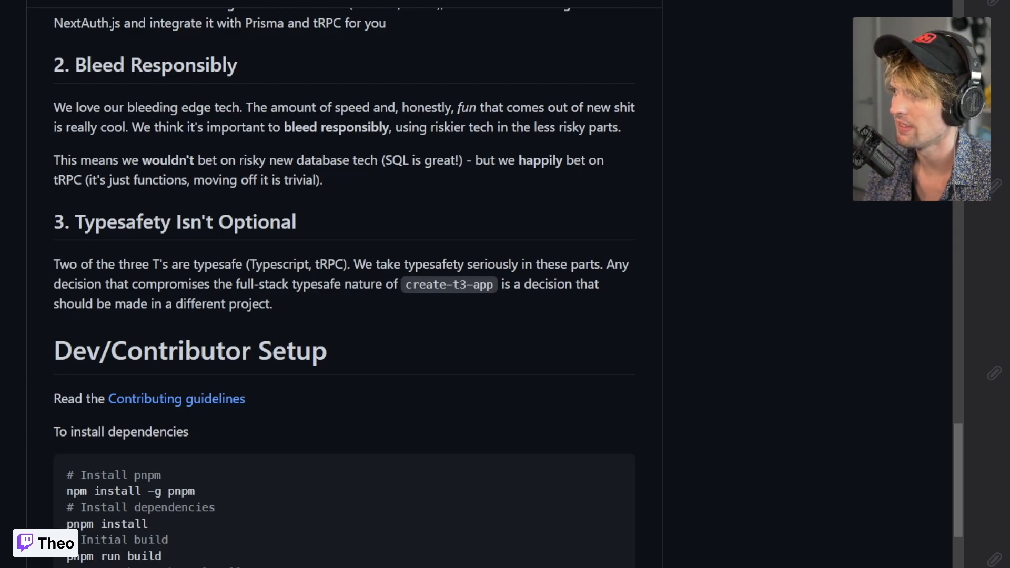
{"action": "mouse_move", "coordinate": [700, 176]}
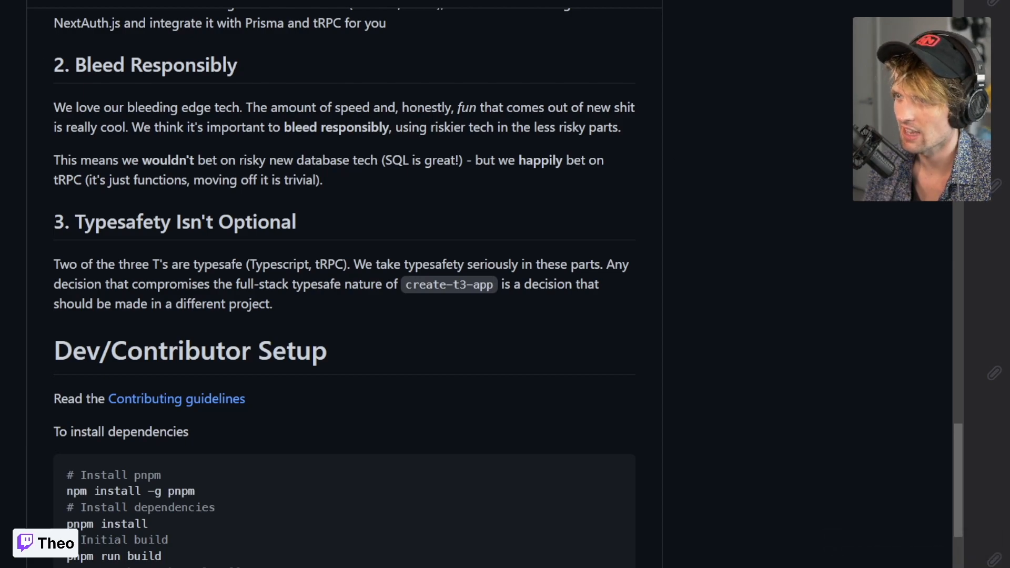
{"action": "mouse_move", "coordinate": [402, 414]}
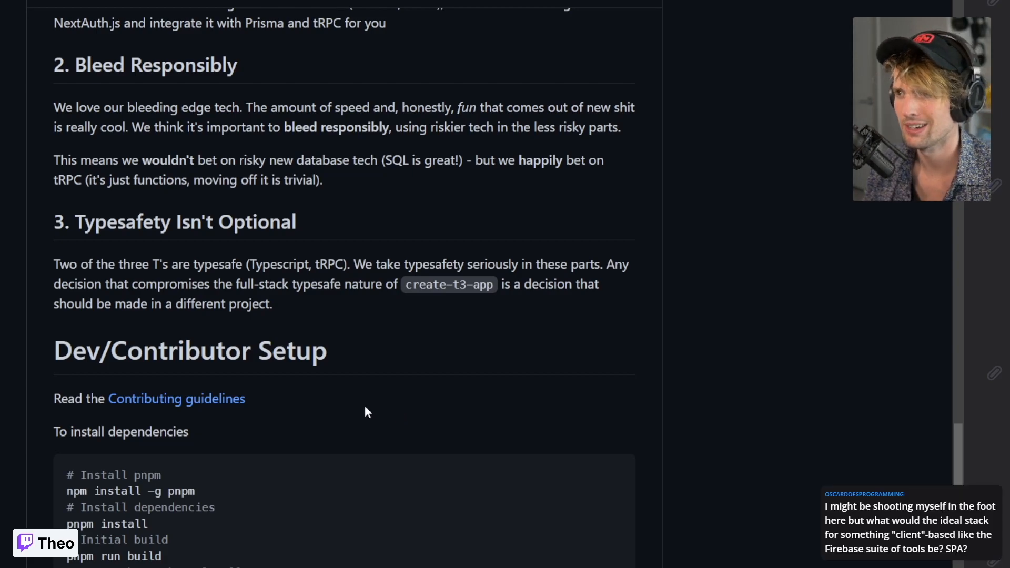
{"action": "mouse_move", "coordinate": [252, 465]}
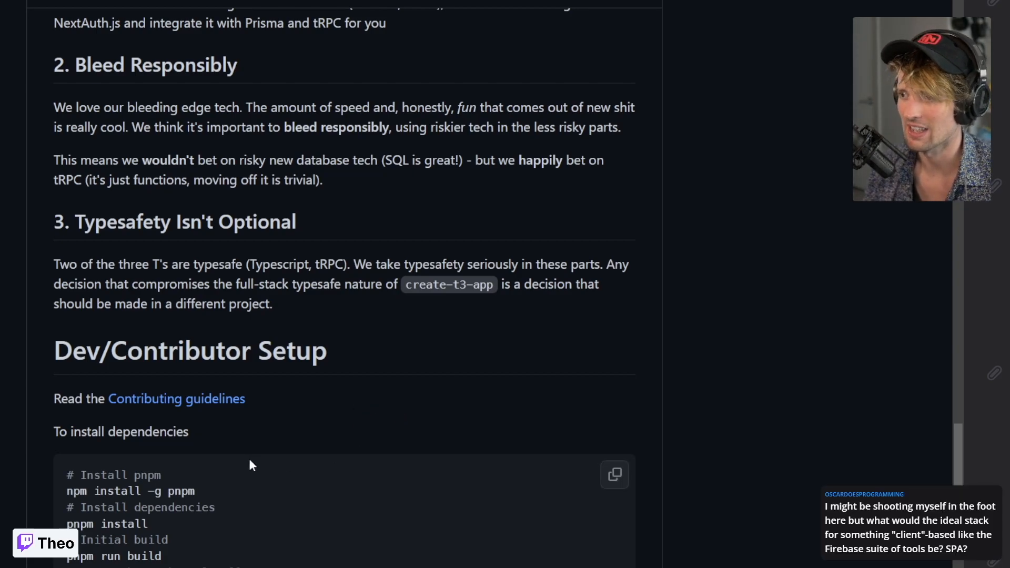
{"action": "mouse_move", "coordinate": [226, 454]}
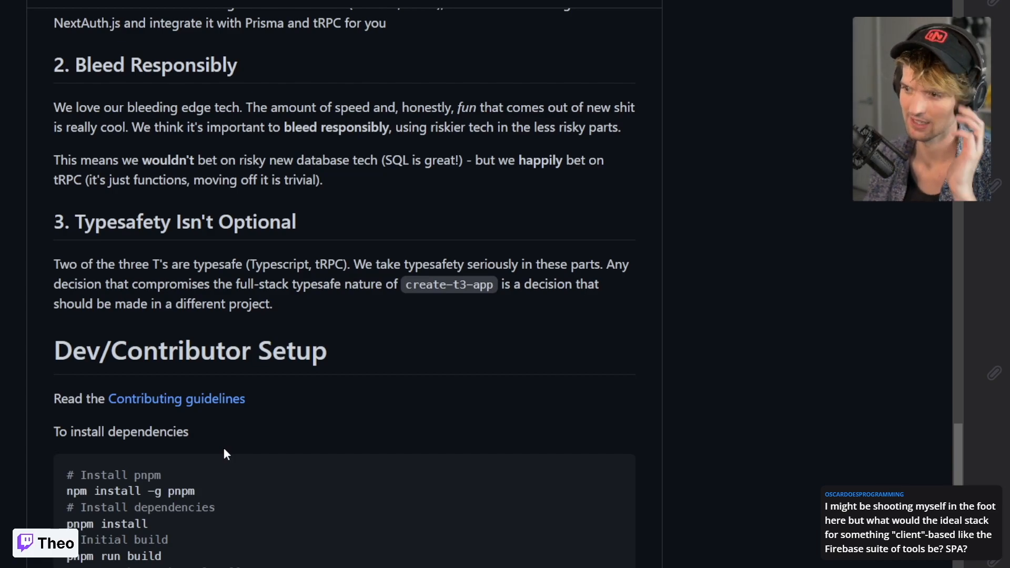
{"action": "mouse_move", "coordinate": [305, 430]}
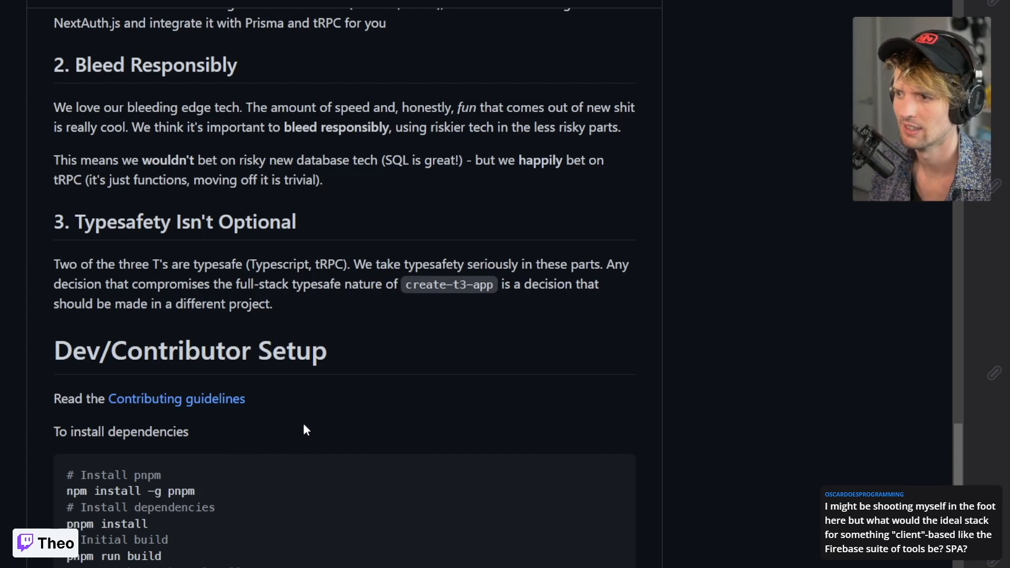